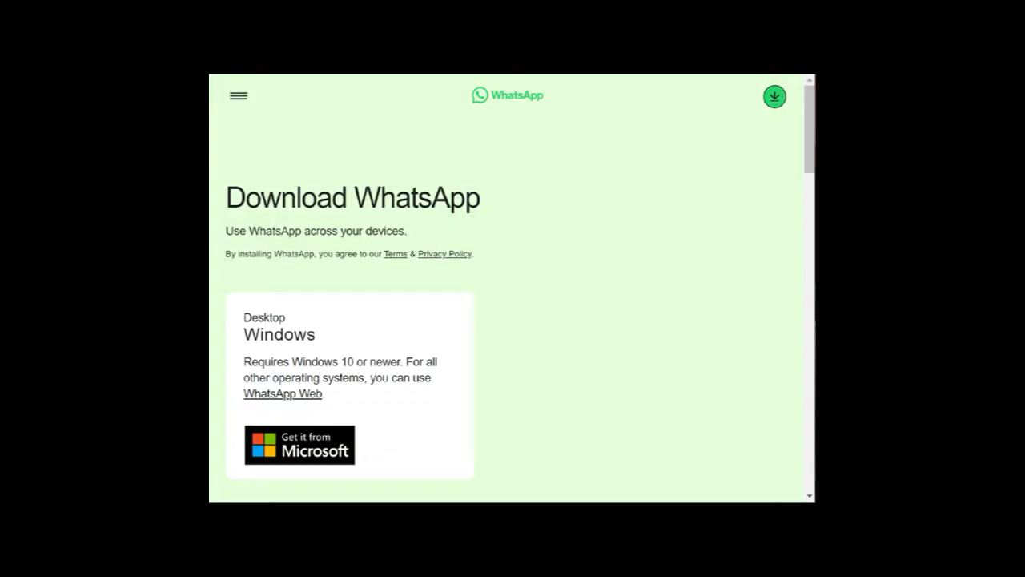
Scroll the WhatsApp download page down to the Other download options section
scroll(down, 3)
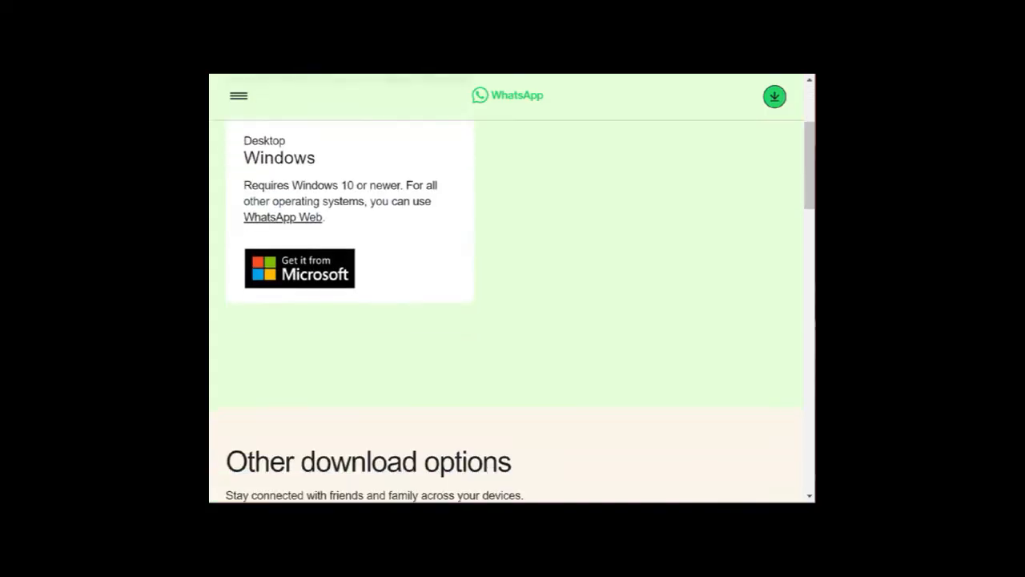
scroll(down, 3)
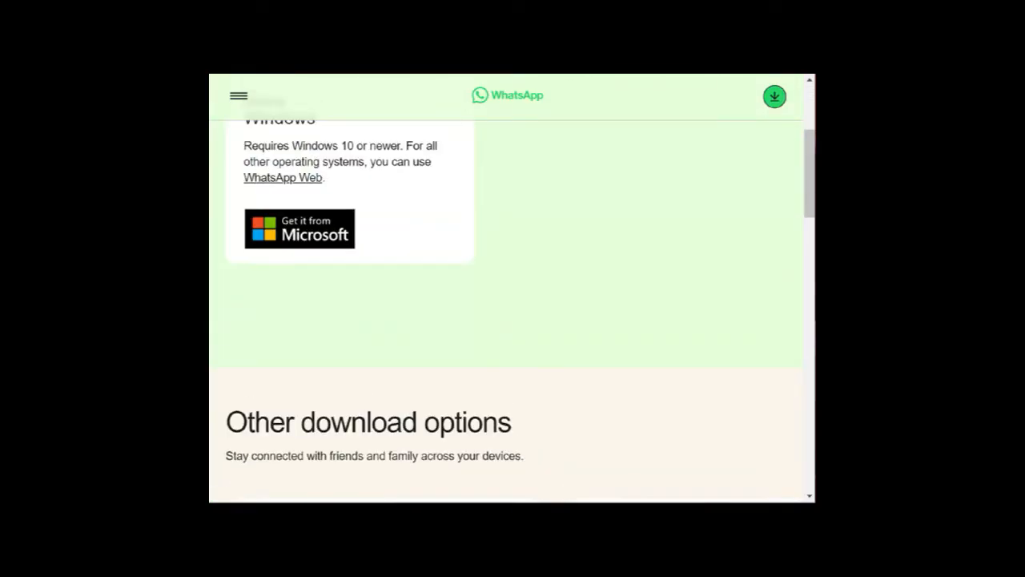
scroll(down, 3)
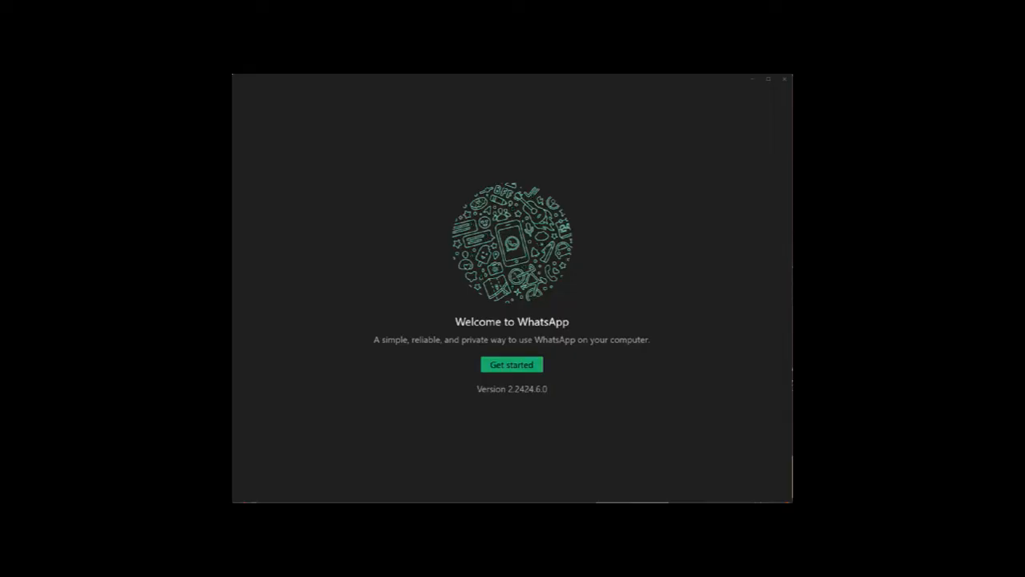
Get started from the Welcome to WhatsApp screen of the desktop app
click(511, 366)
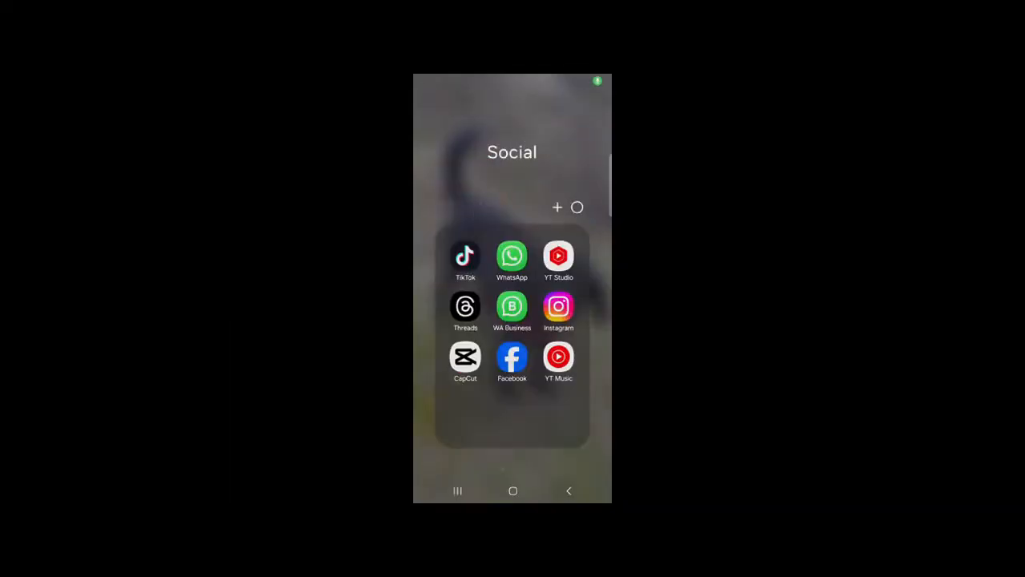
Link the computer via QR code and name the linked device 'Desktop laptop'
click(512, 306)
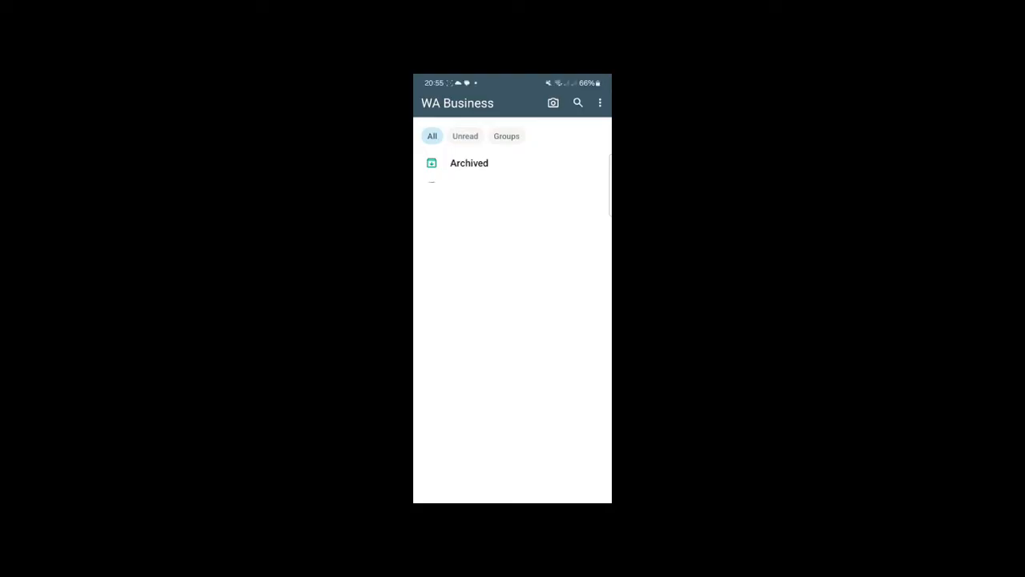
click(600, 103)
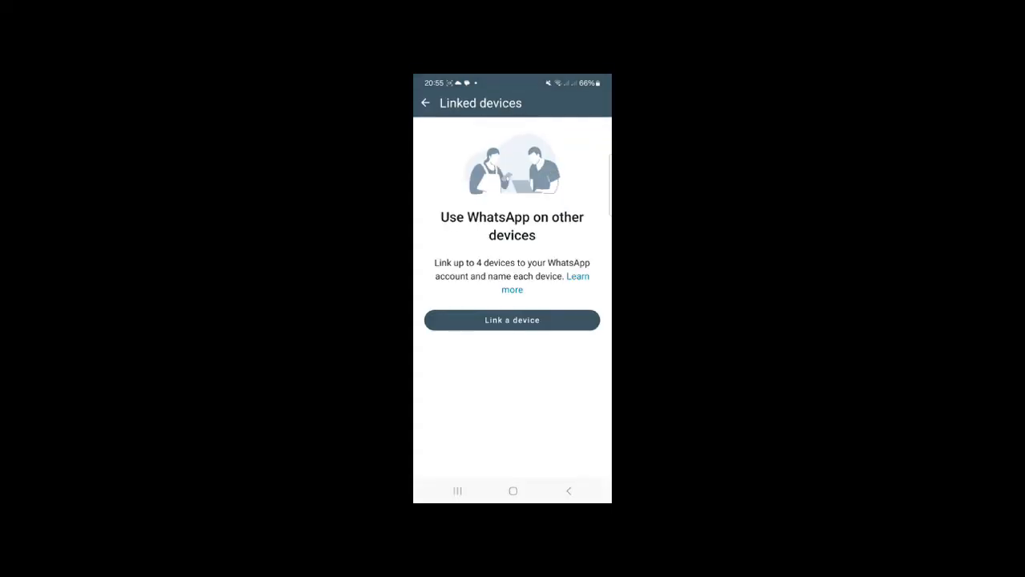
click(512, 320)
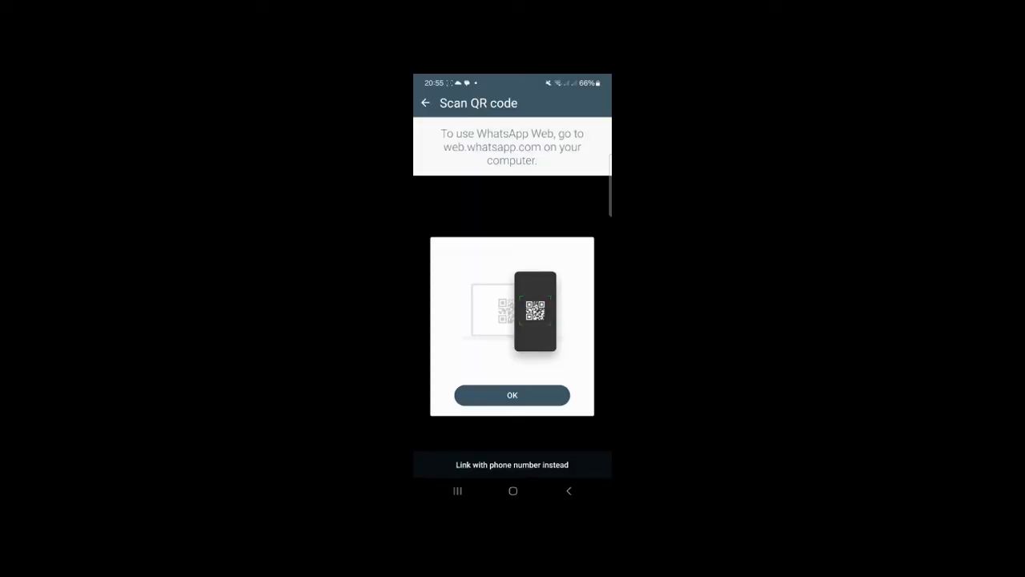
click(511, 464)
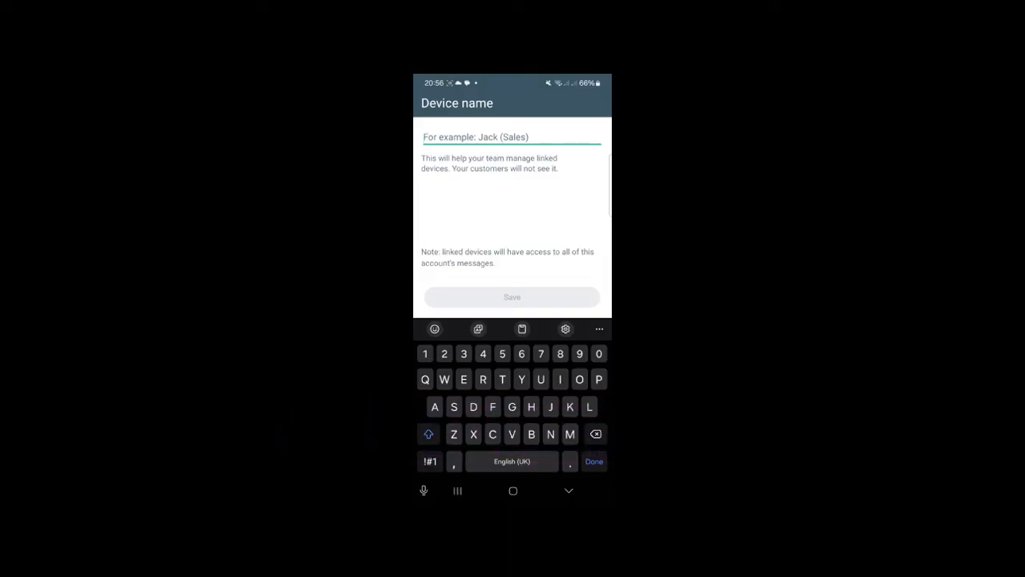
text(Desktop laptop)
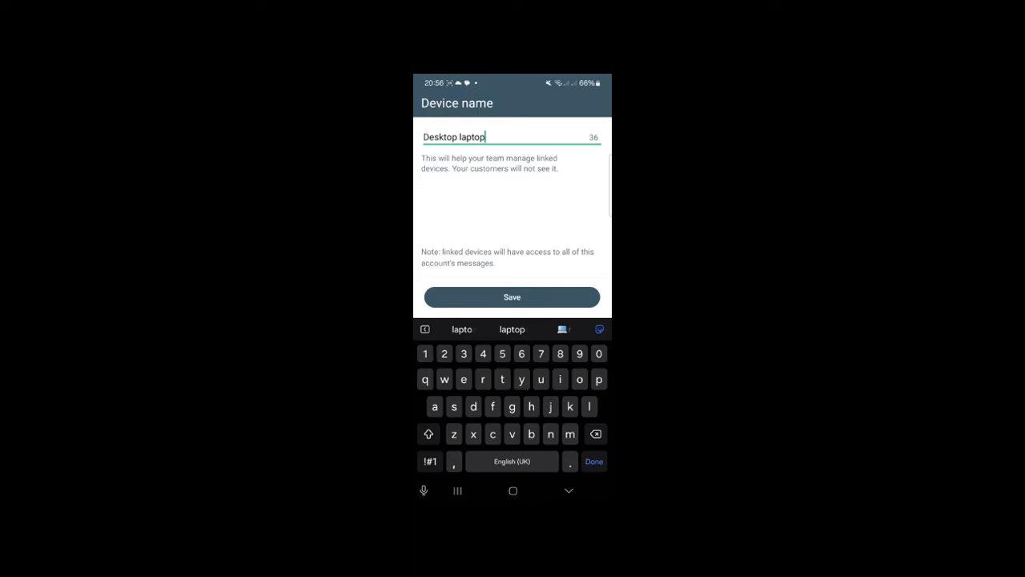
click(513, 296)
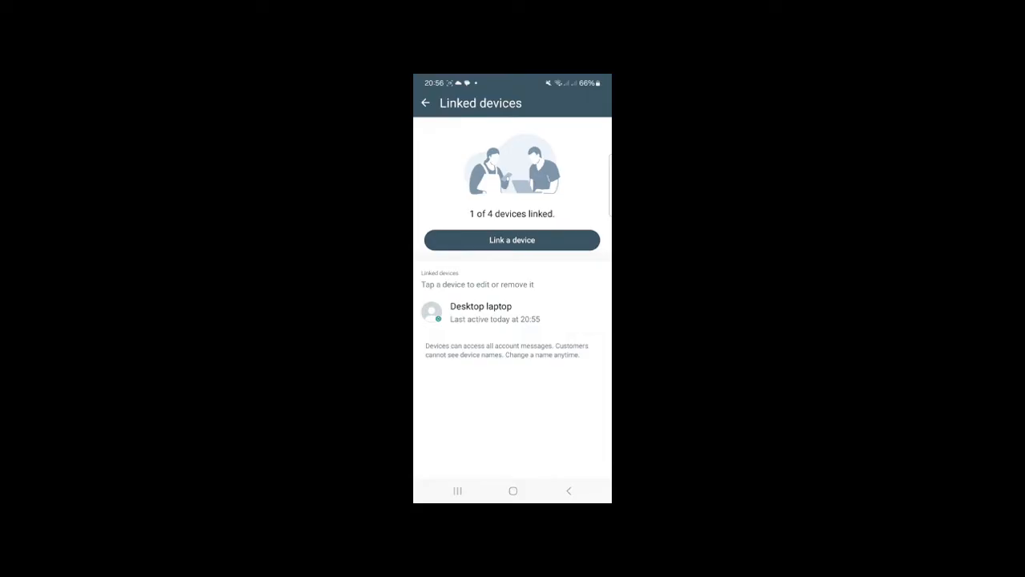
Reach the business profile through Business tools and start editing the business hours
click(423, 102)
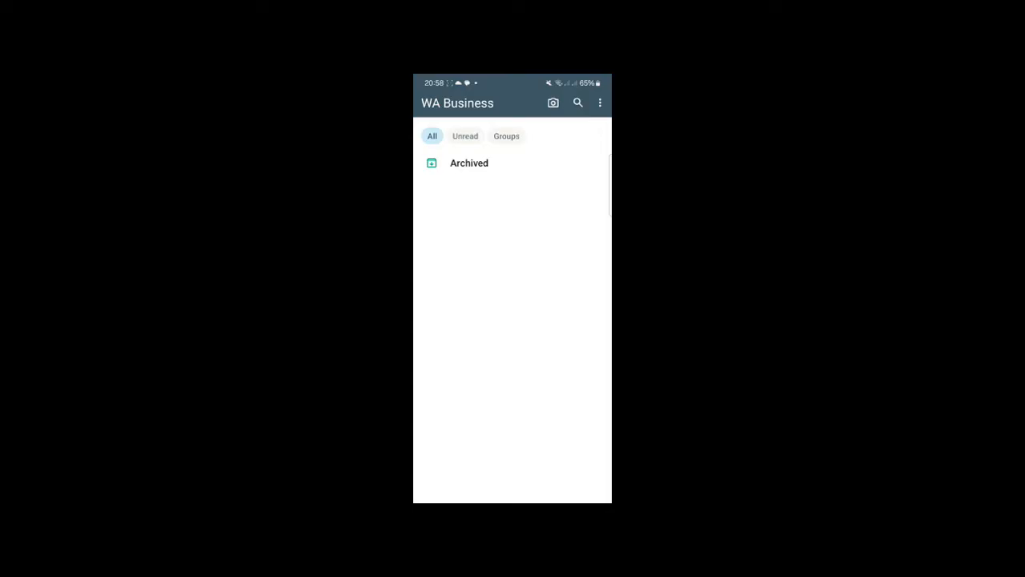
click(599, 103)
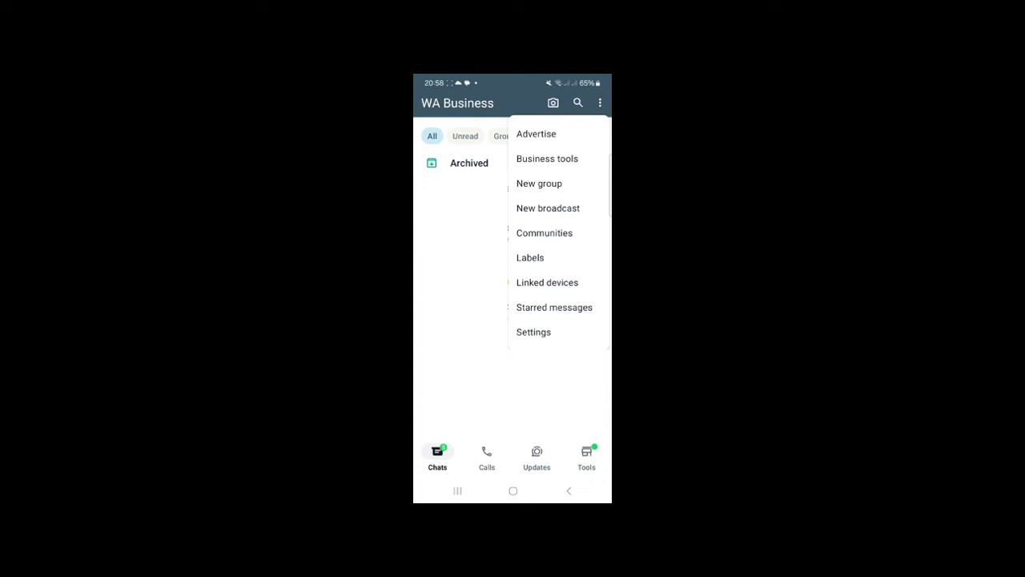
click(548, 158)
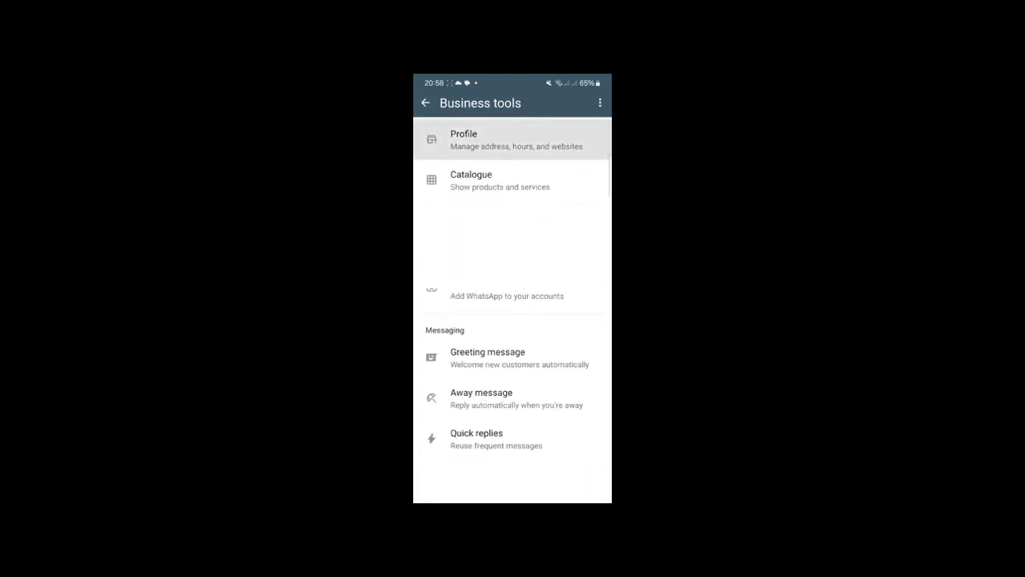
click(464, 137)
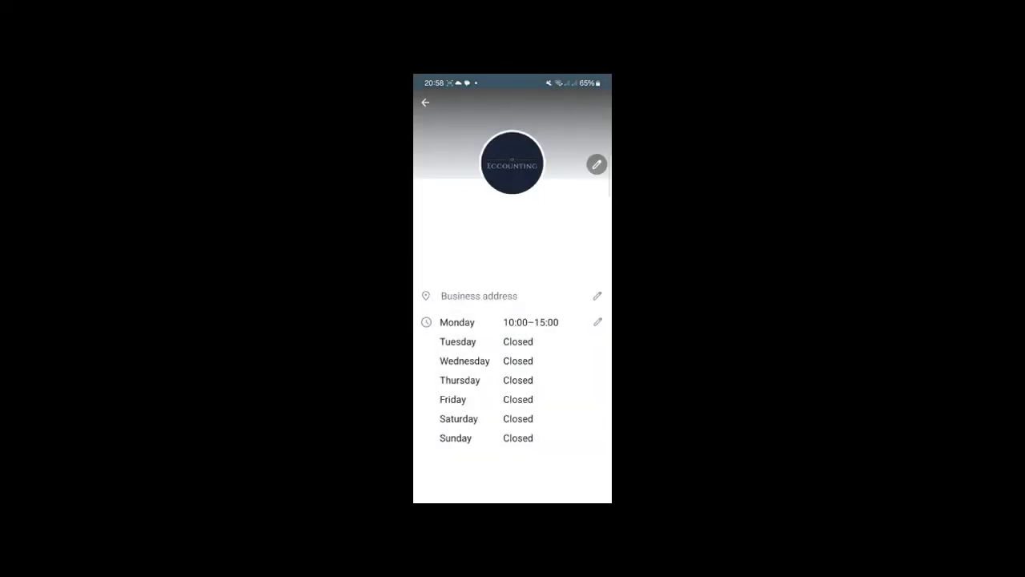
click(596, 322)
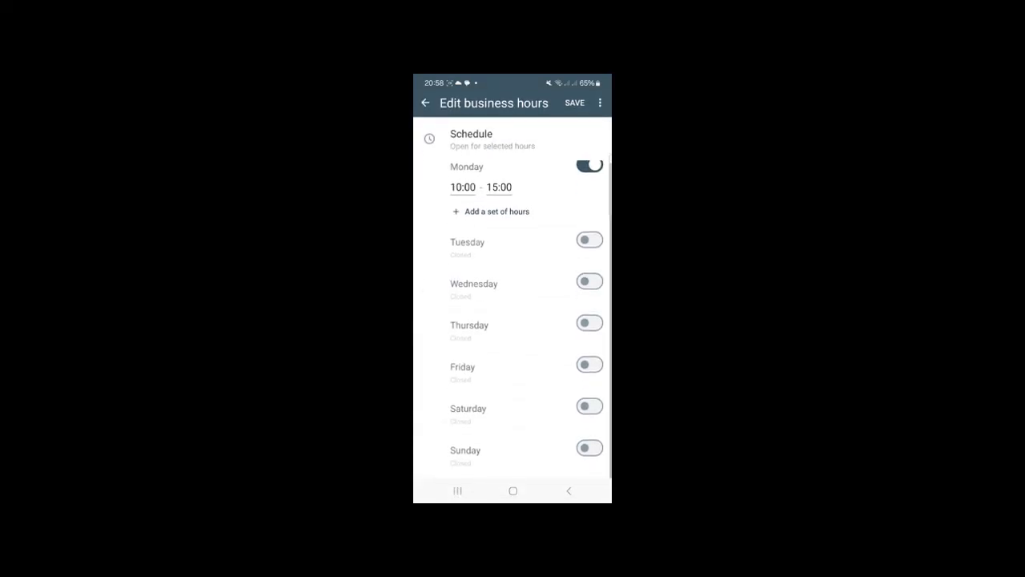
Open Tuesday to Thursday 10:00–15:00 like Monday and save the schedule
click(574, 103)
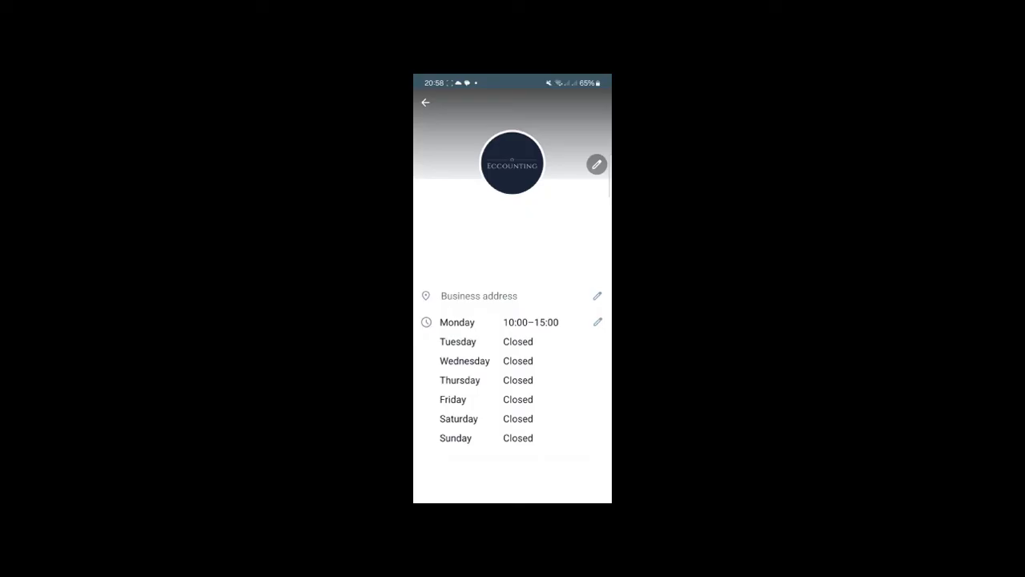
click(596, 322)
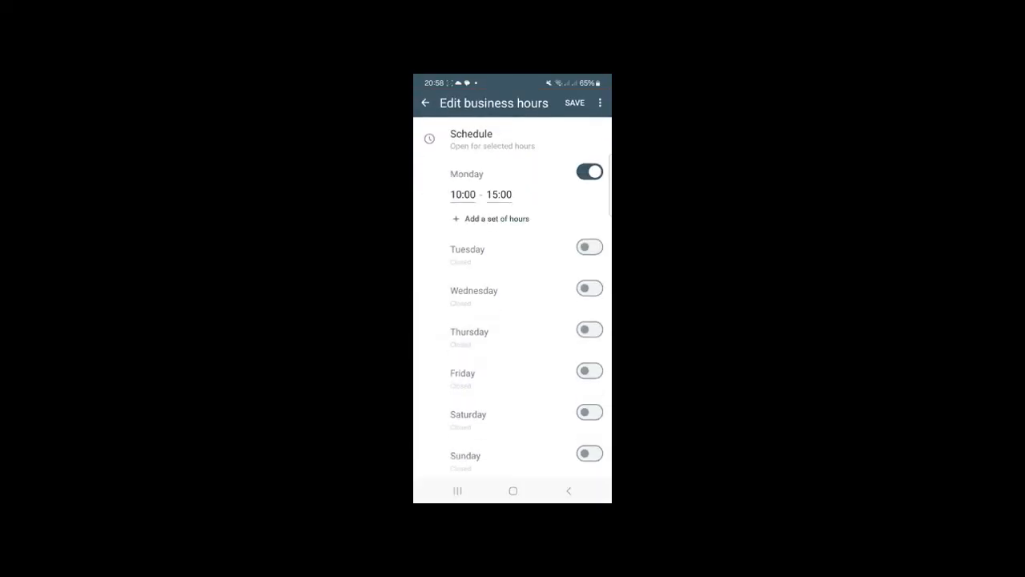
click(589, 247)
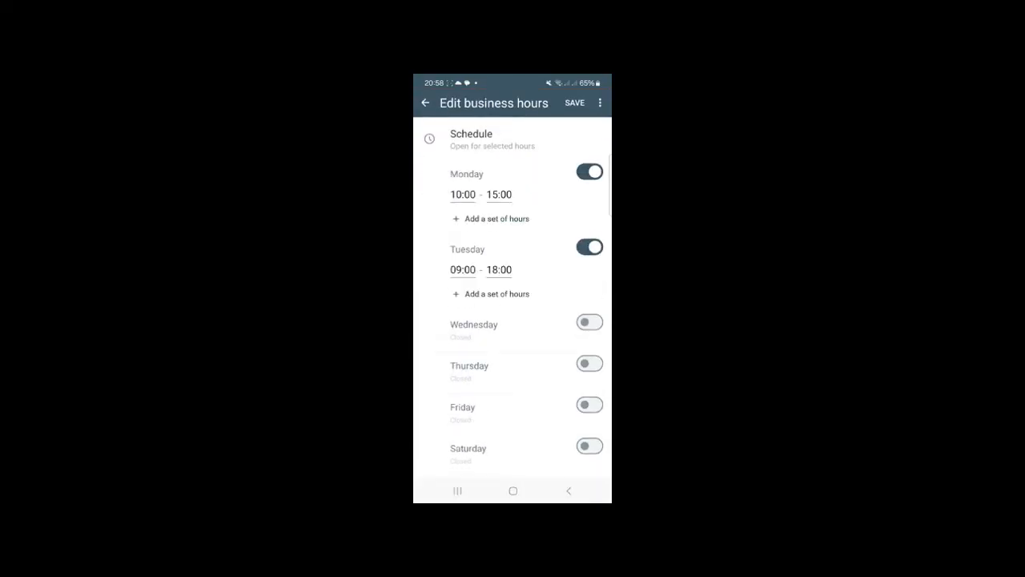
click(462, 193)
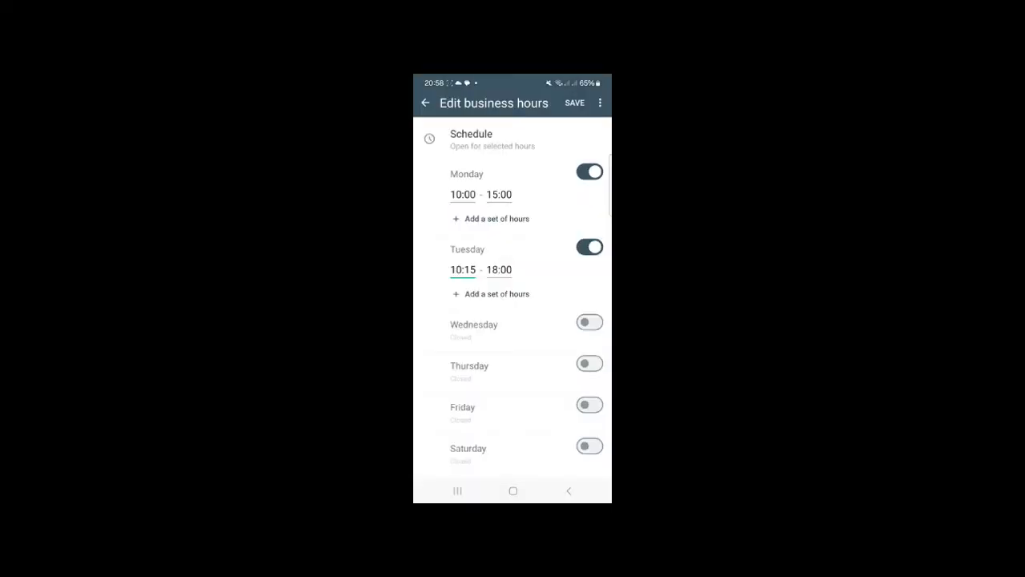
click(461, 269)
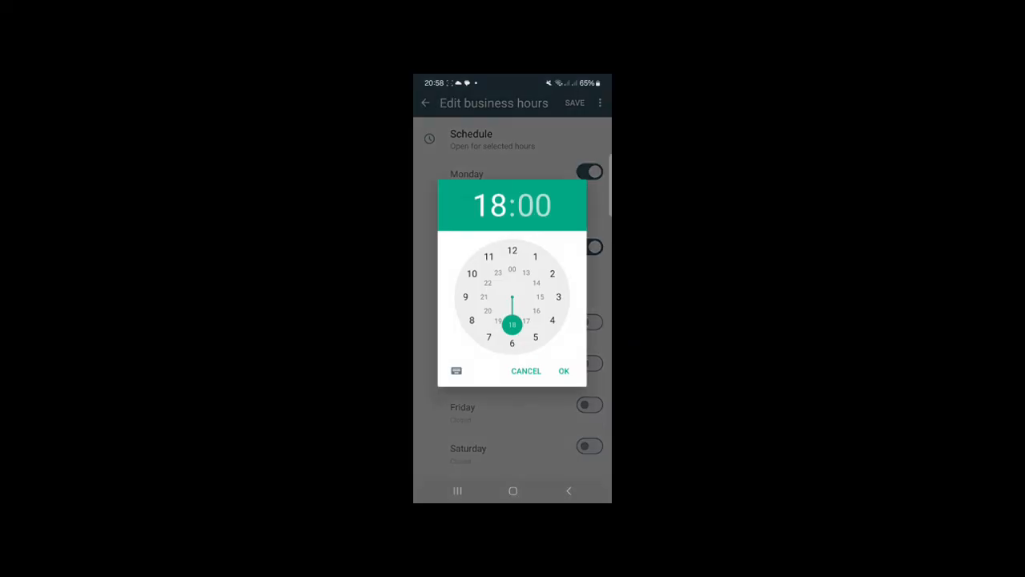
click(527, 320)
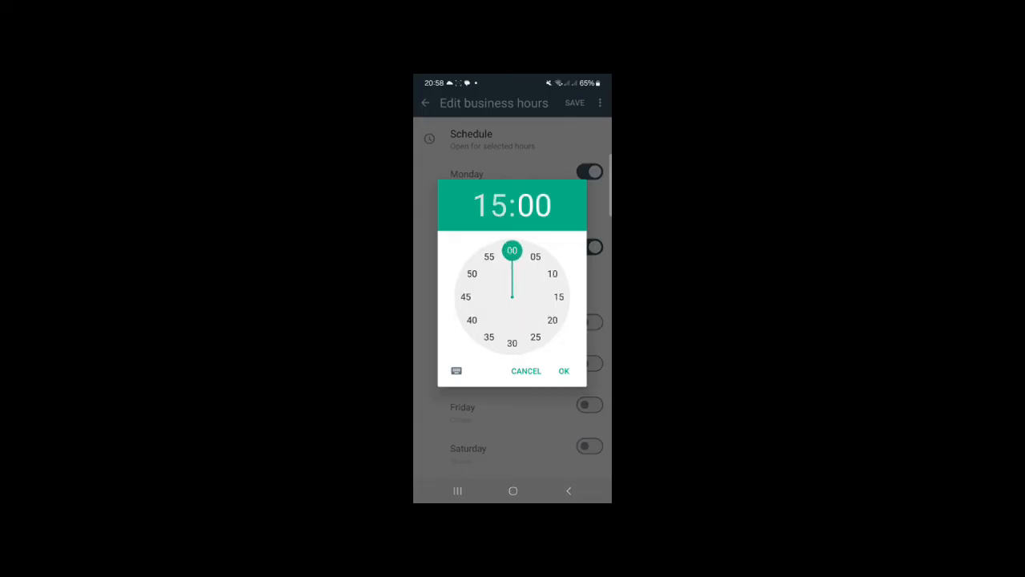
click(564, 372)
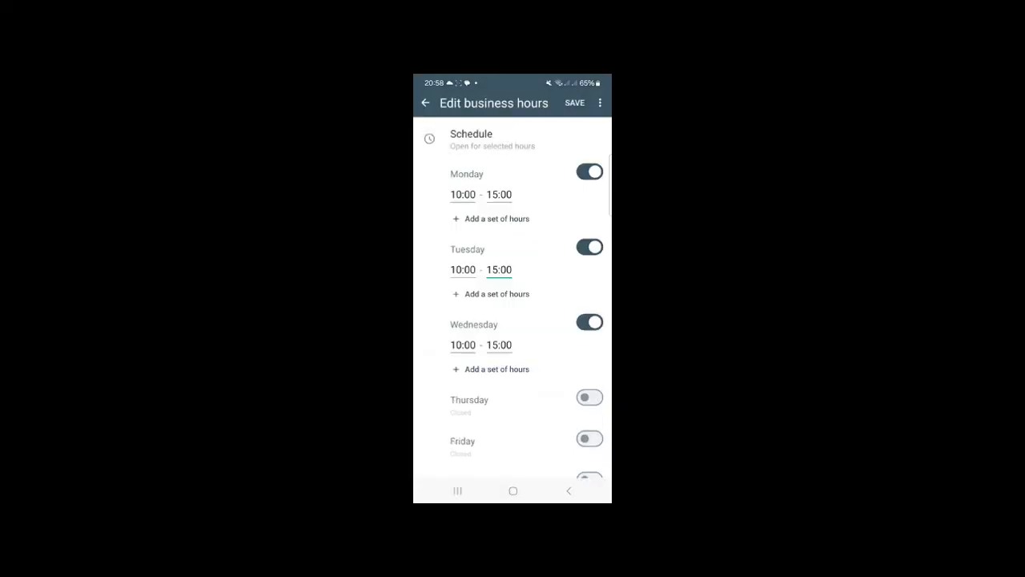
click(589, 397)
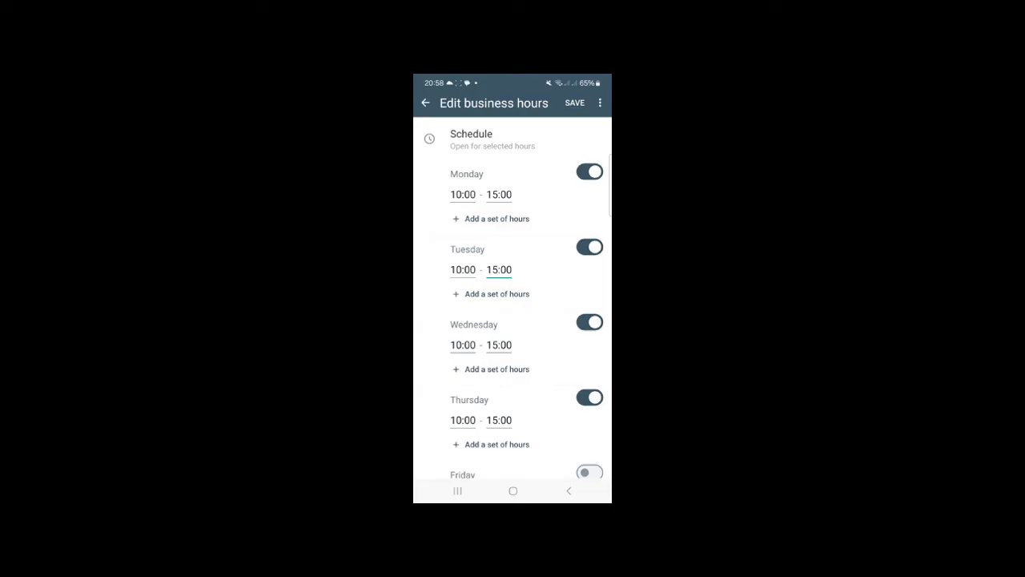
click(574, 102)
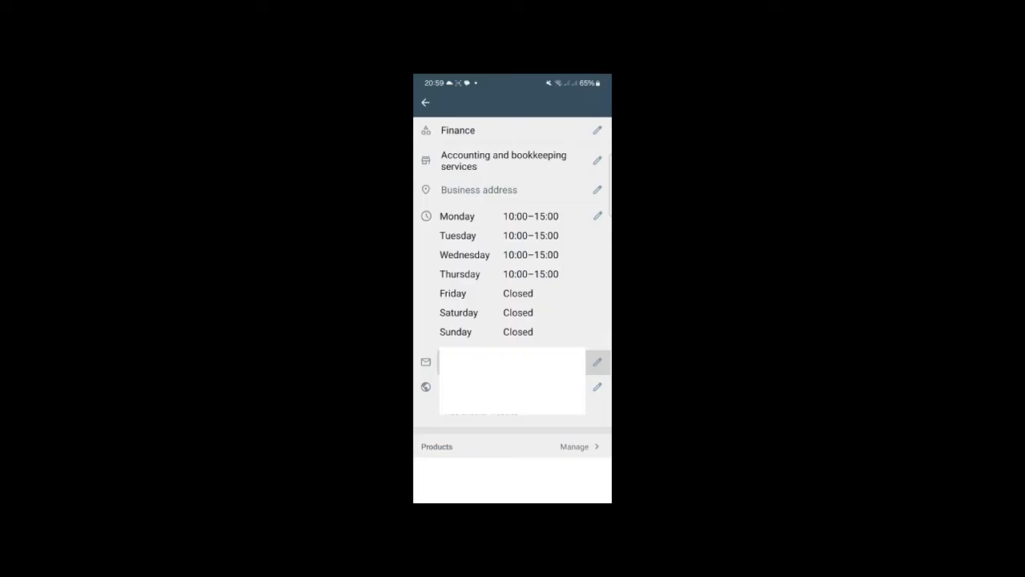
Scroll the business profile past the hours down to the Products catalogue section
scroll(down, 3)
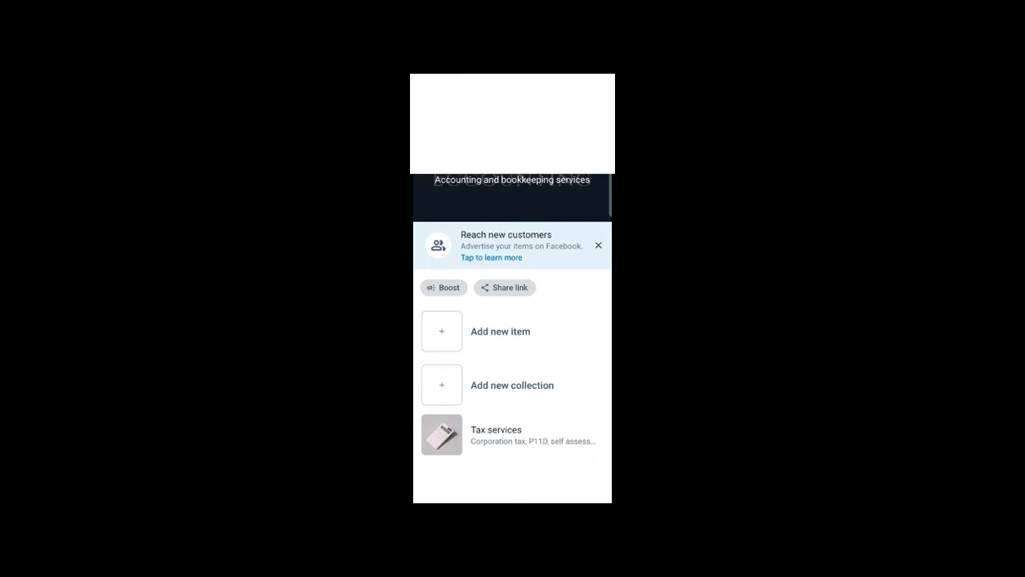
scroll(down, 3)
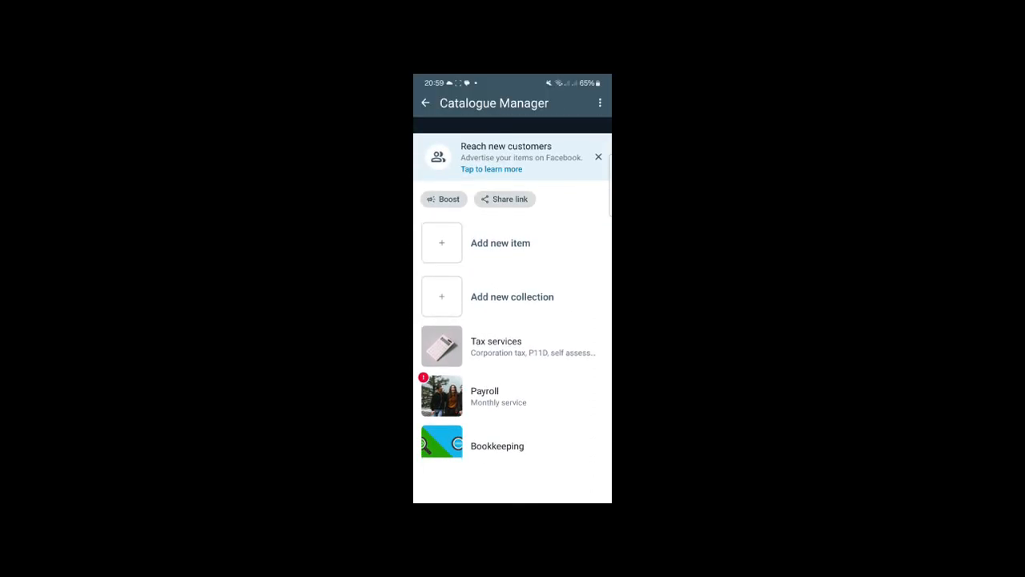
Create the catalogue item 'Outsourced finance director services' with an image and save it
click(442, 242)
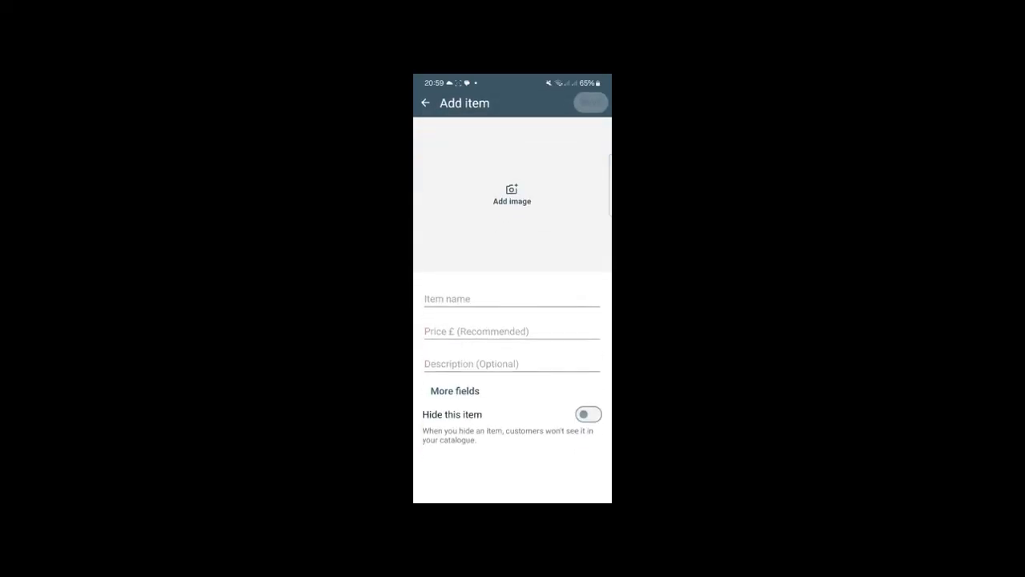
click(511, 300)
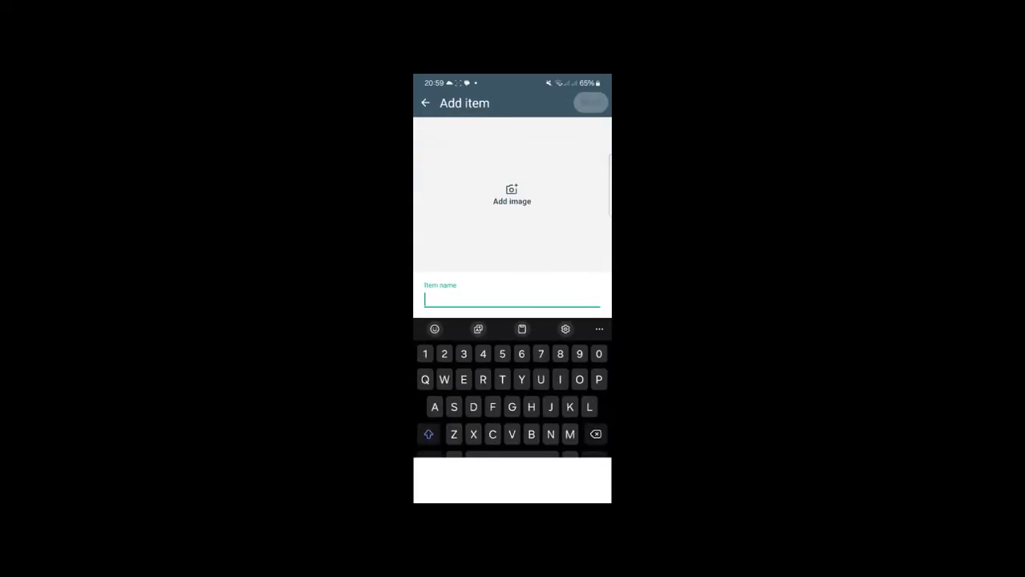
text(Outsourced finance directo)
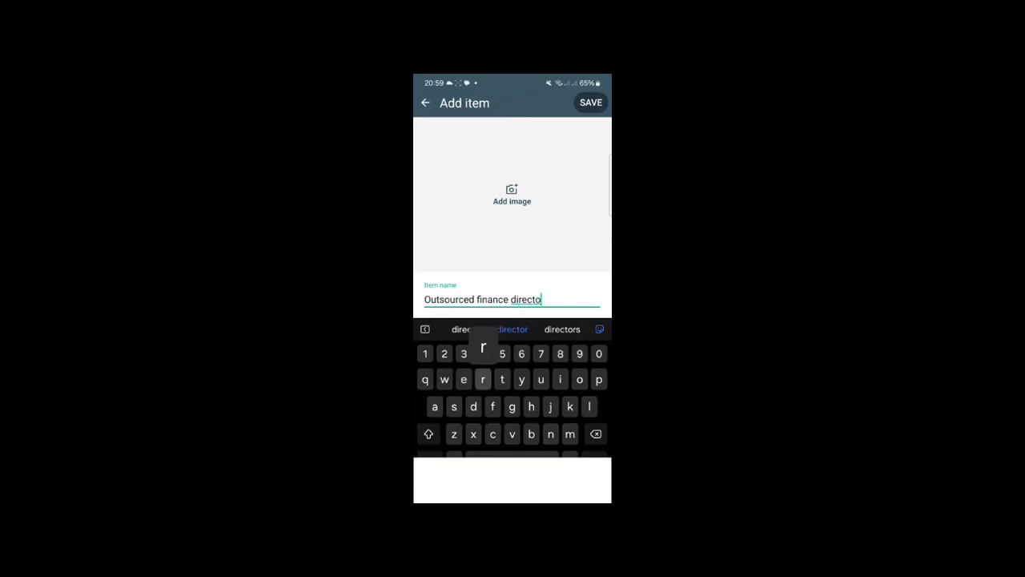
text(r services)
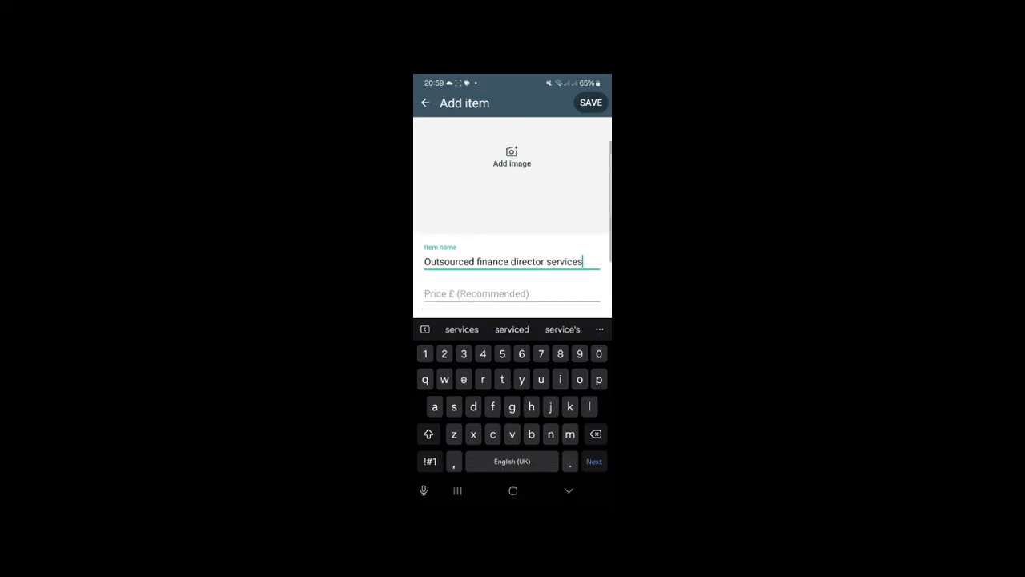
click(589, 102)
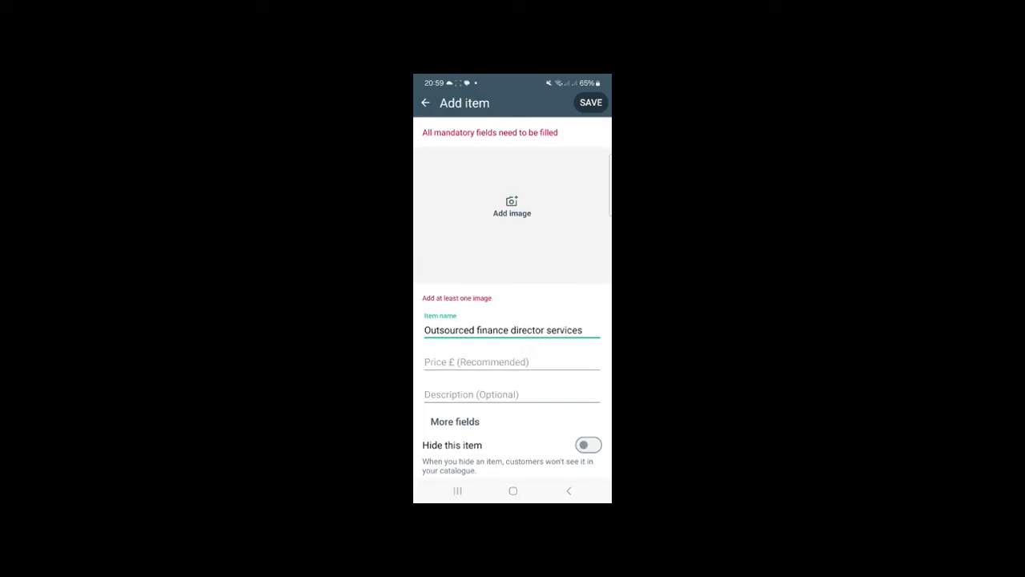
click(512, 207)
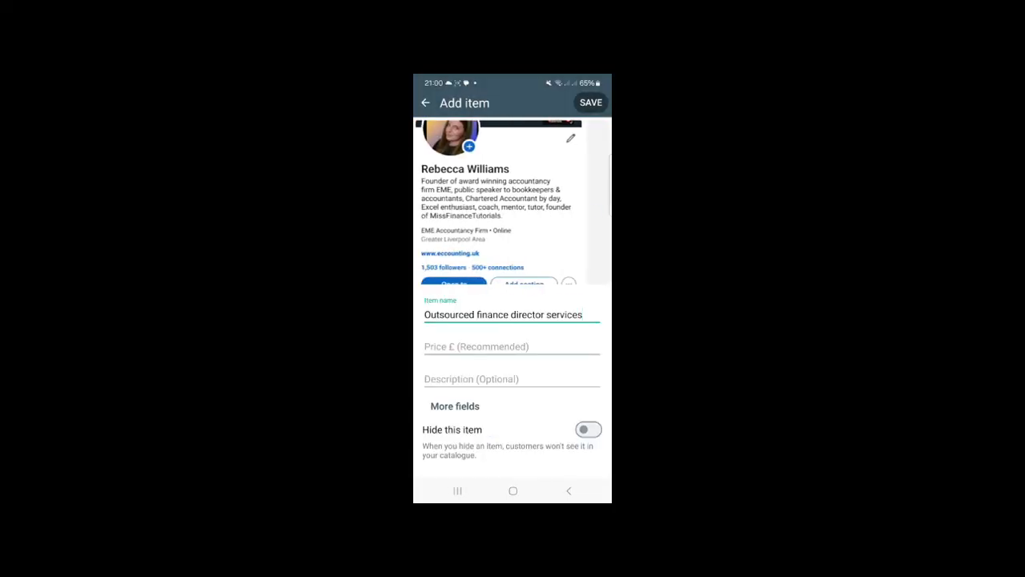
click(590, 103)
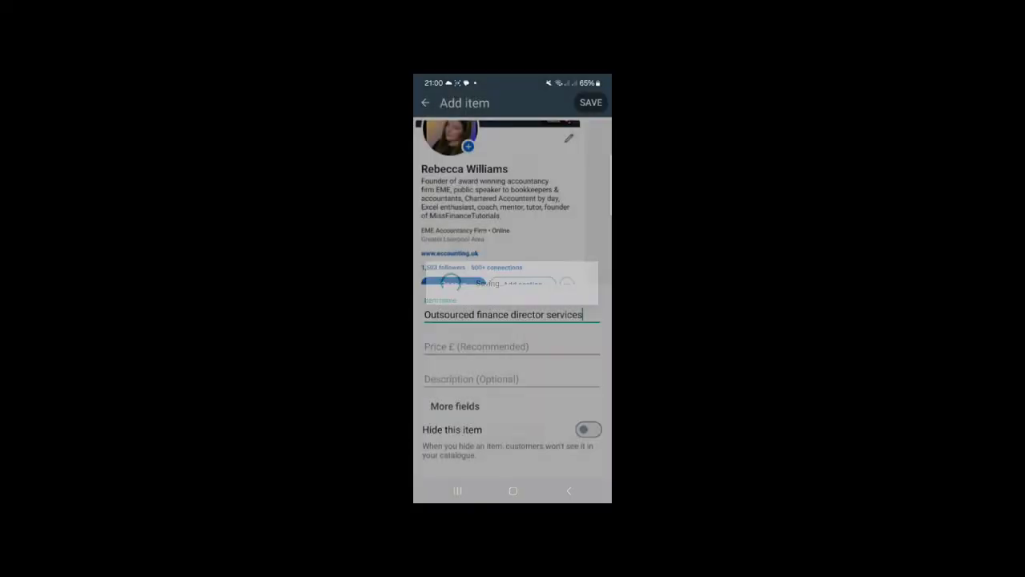
click(589, 102)
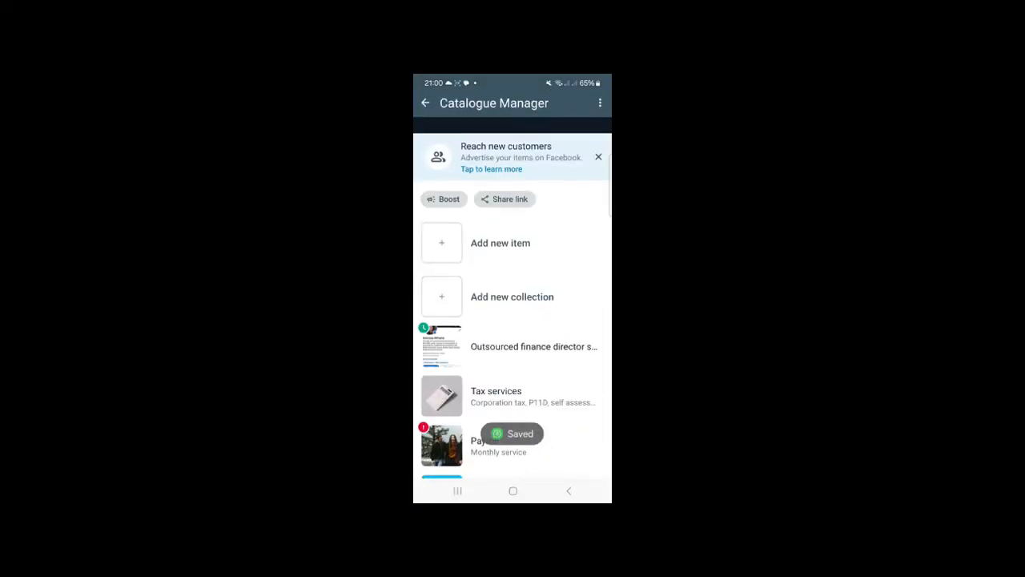
Check the EME Accountancy Firm Facebook page under Facebook & Instagram, then return to Business tools
click(426, 103)
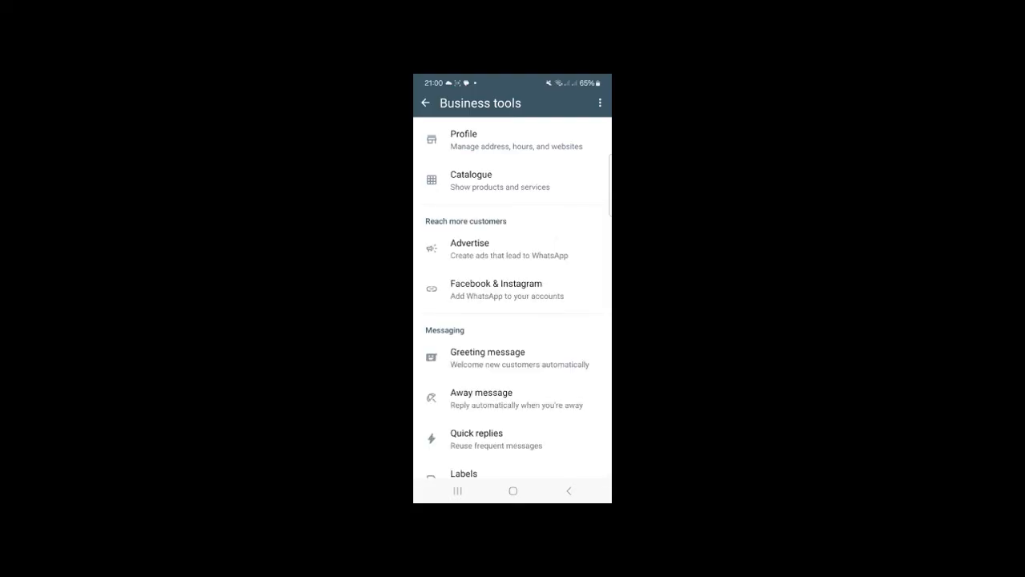
scroll(down, 3)
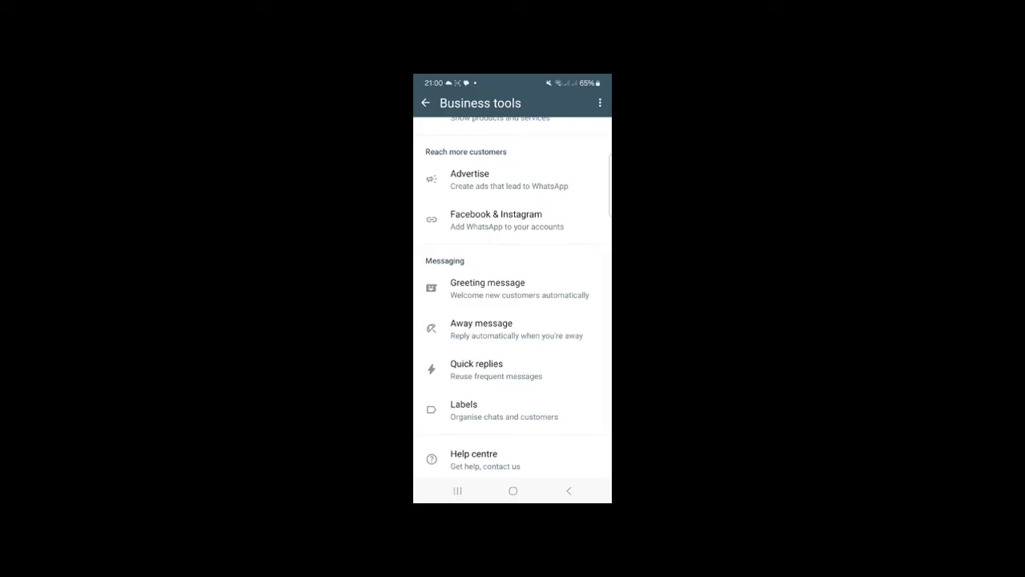
click(496, 220)
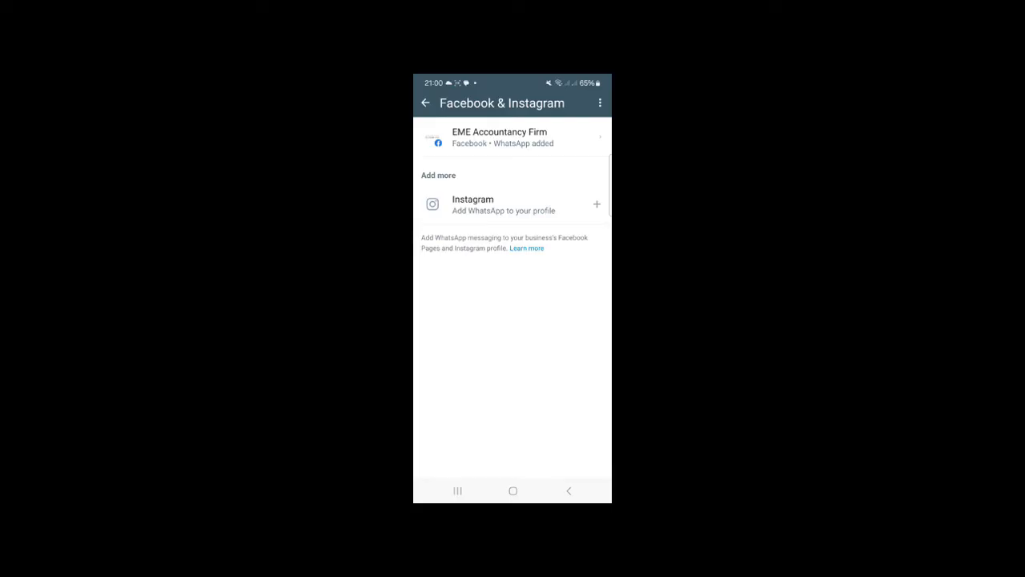
click(513, 138)
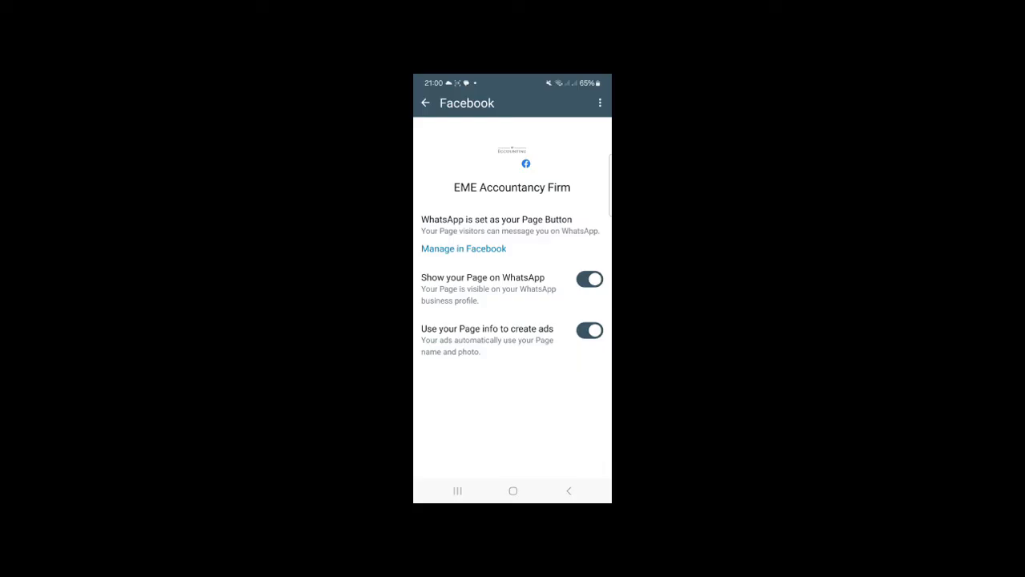
click(426, 103)
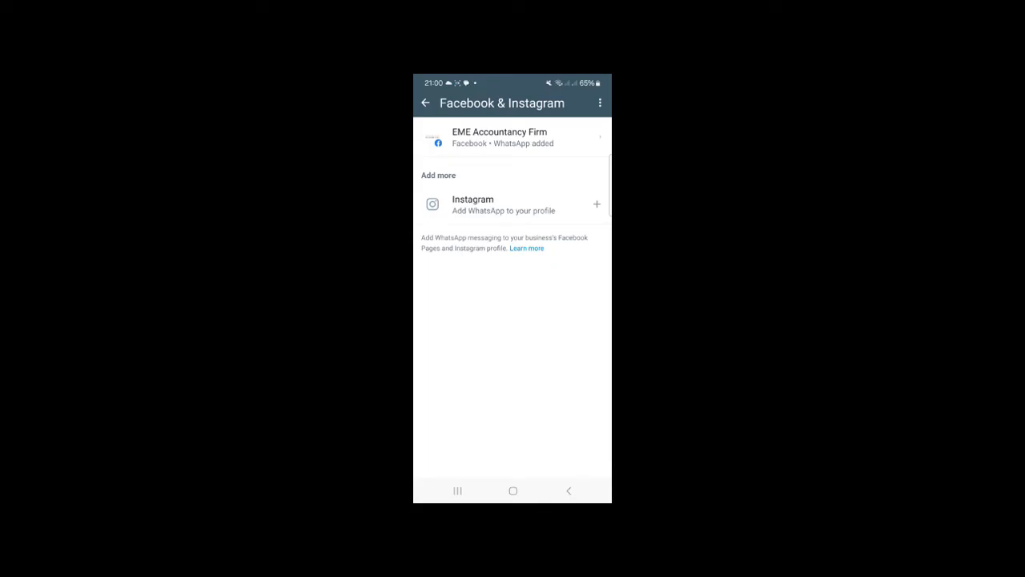
click(426, 103)
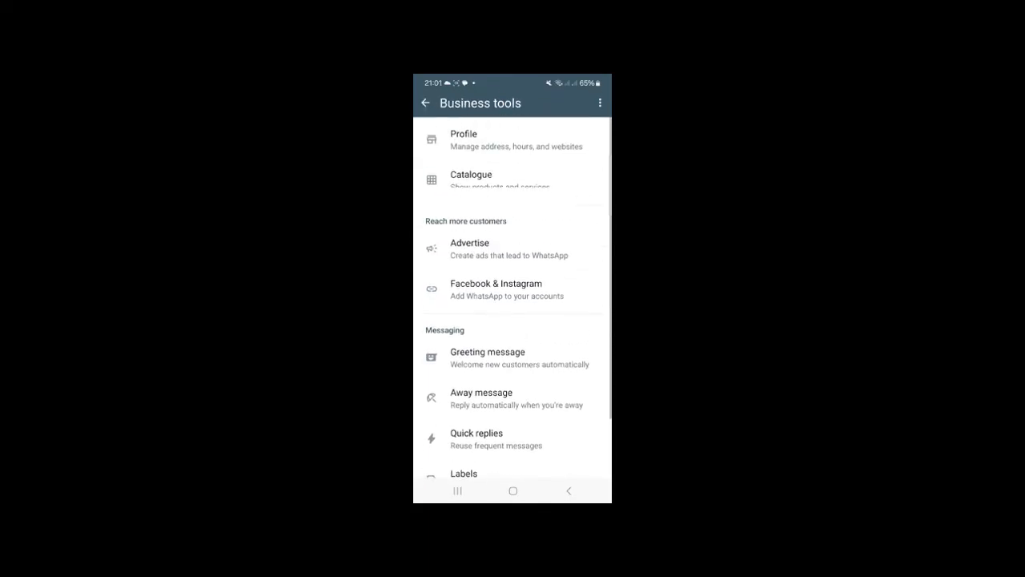
View the greeting message text and recipients without changes, then return to Business tools
click(487, 358)
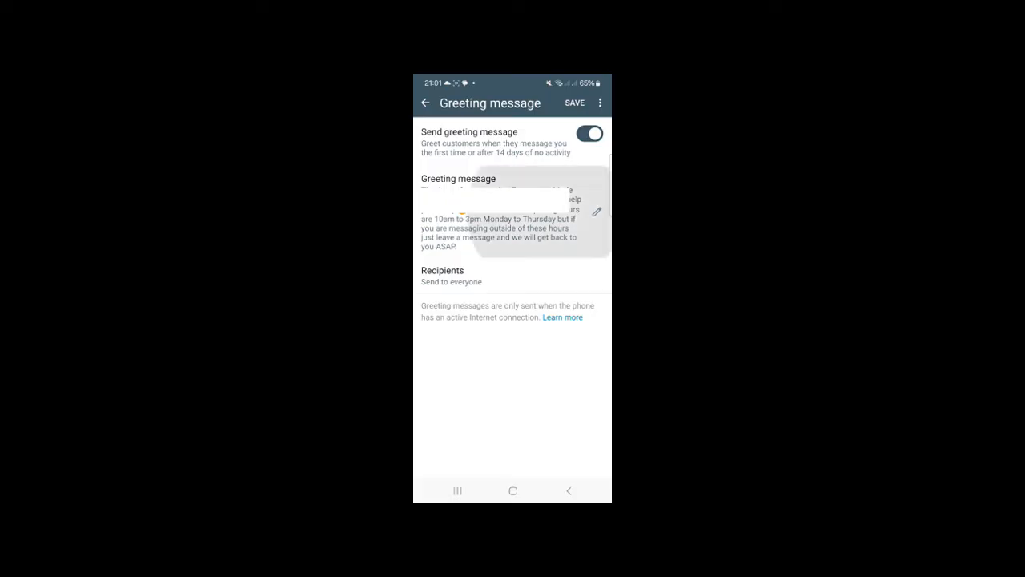
click(598, 211)
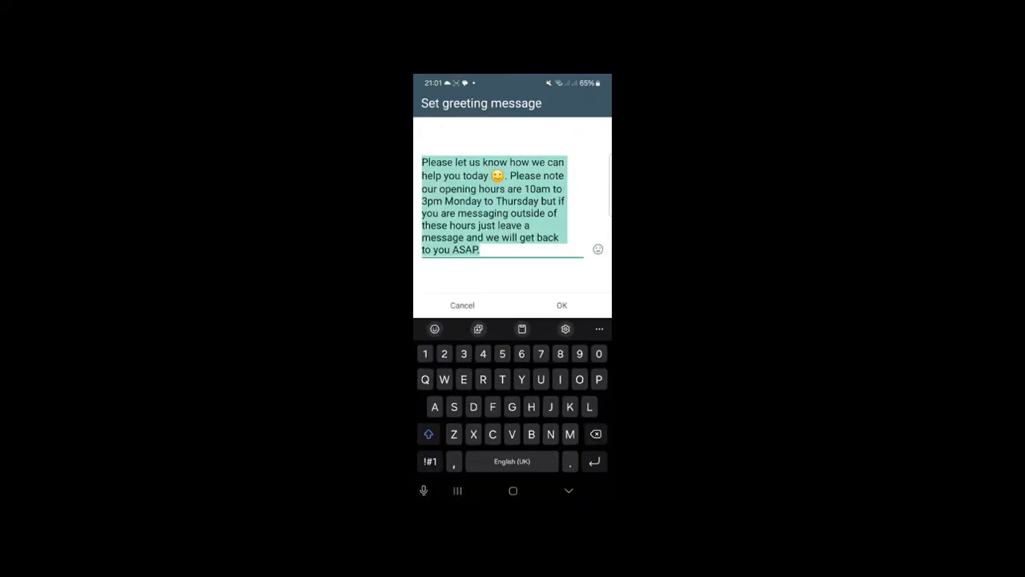
click(561, 305)
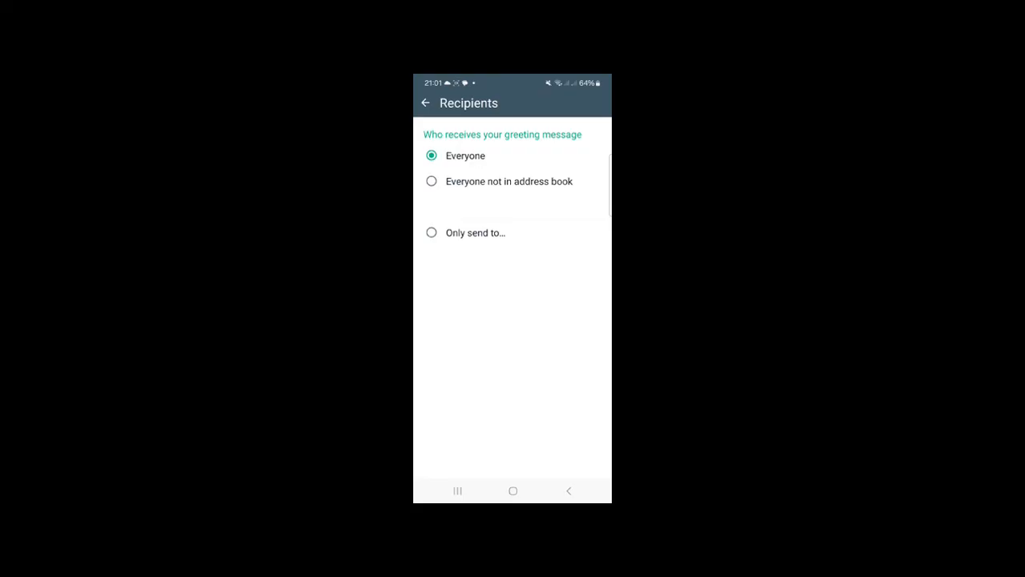
click(427, 103)
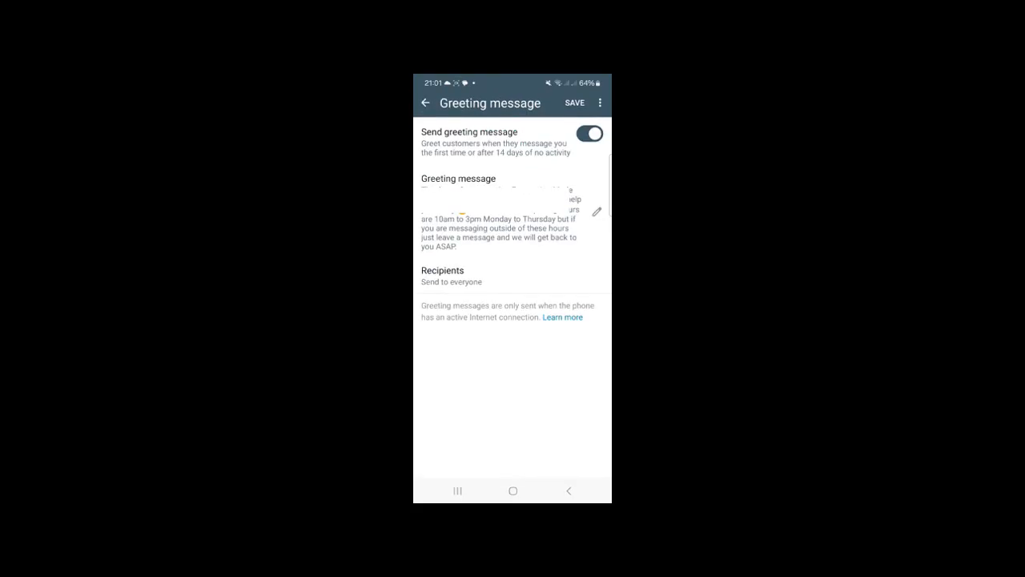
click(426, 103)
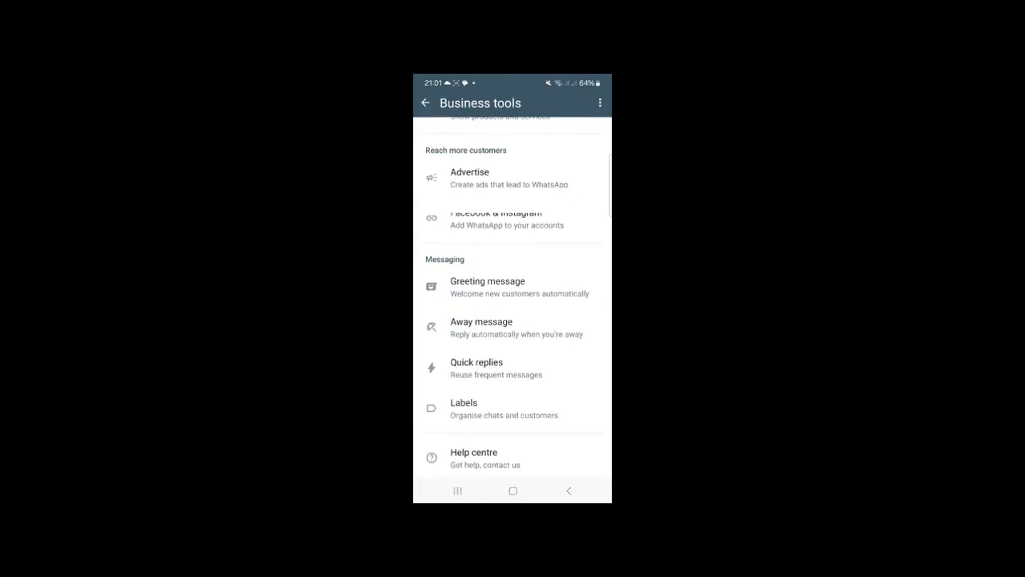
Check the switched-off away message and the default labels, then go back to the chats list
click(480, 327)
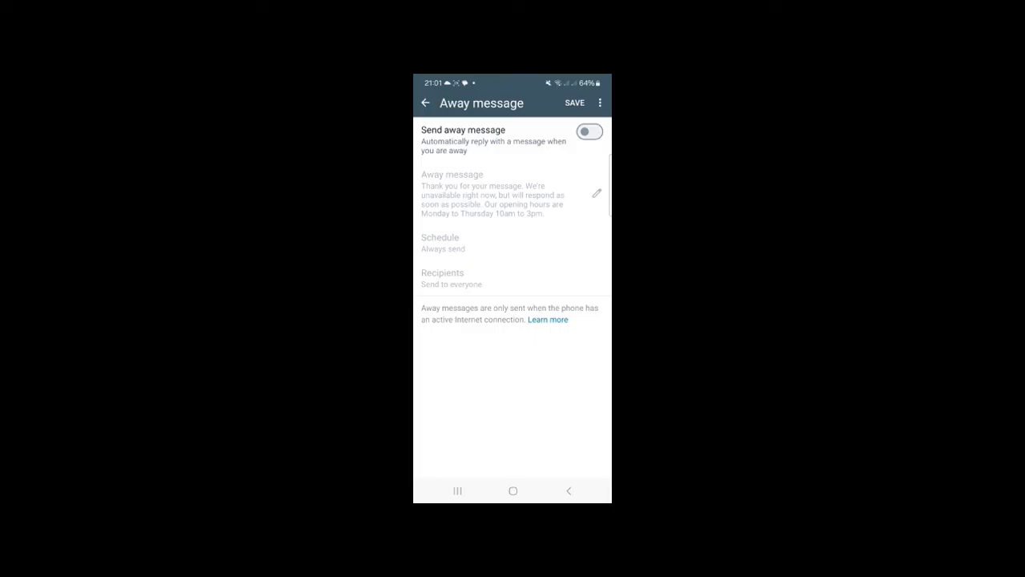
click(426, 102)
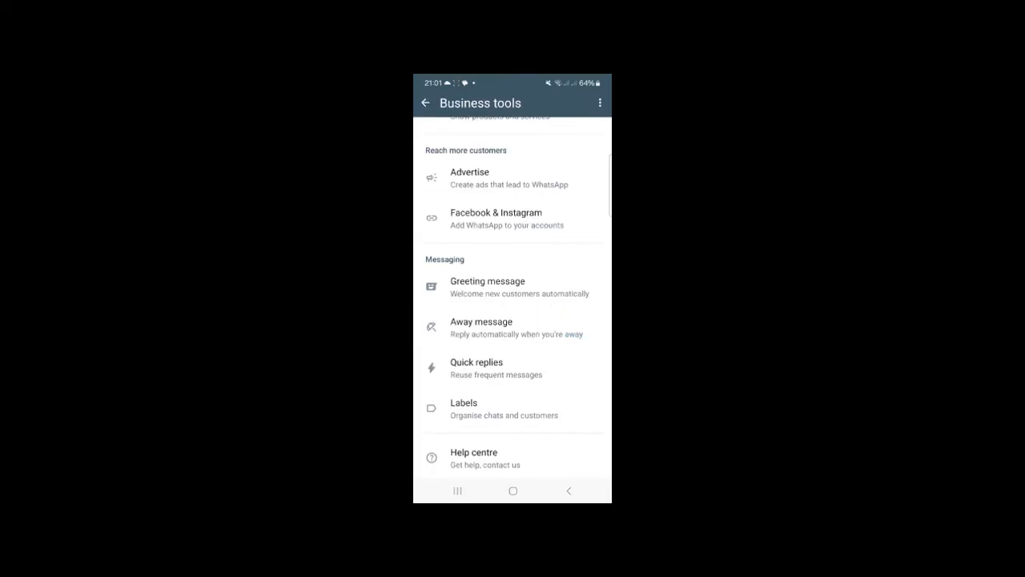
click(477, 367)
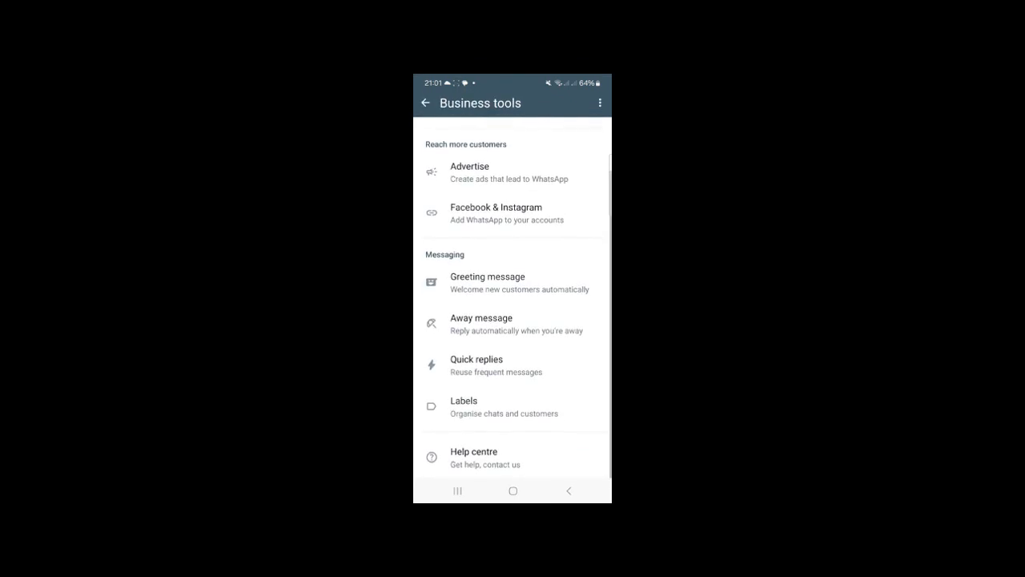
click(465, 407)
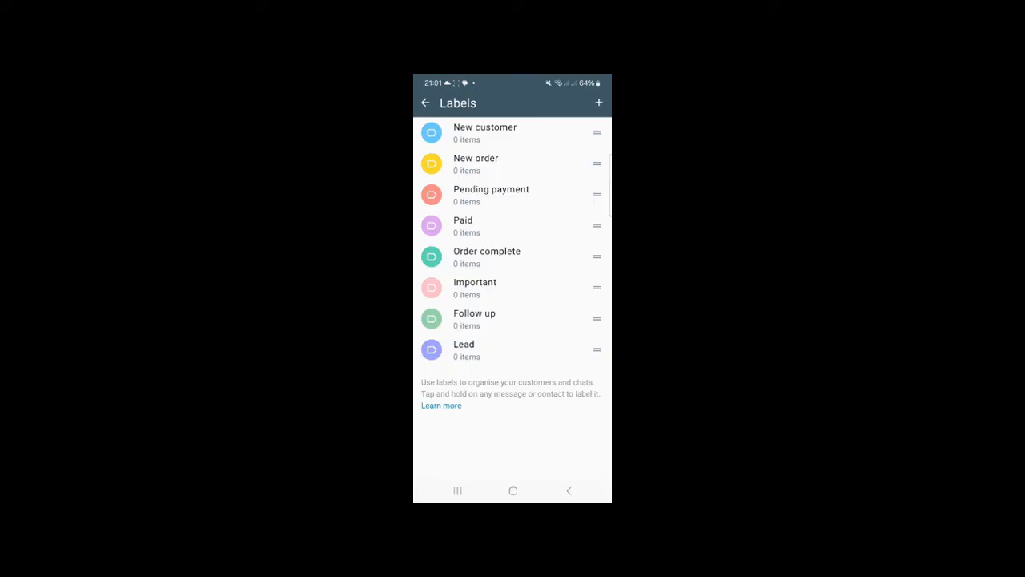
click(426, 103)
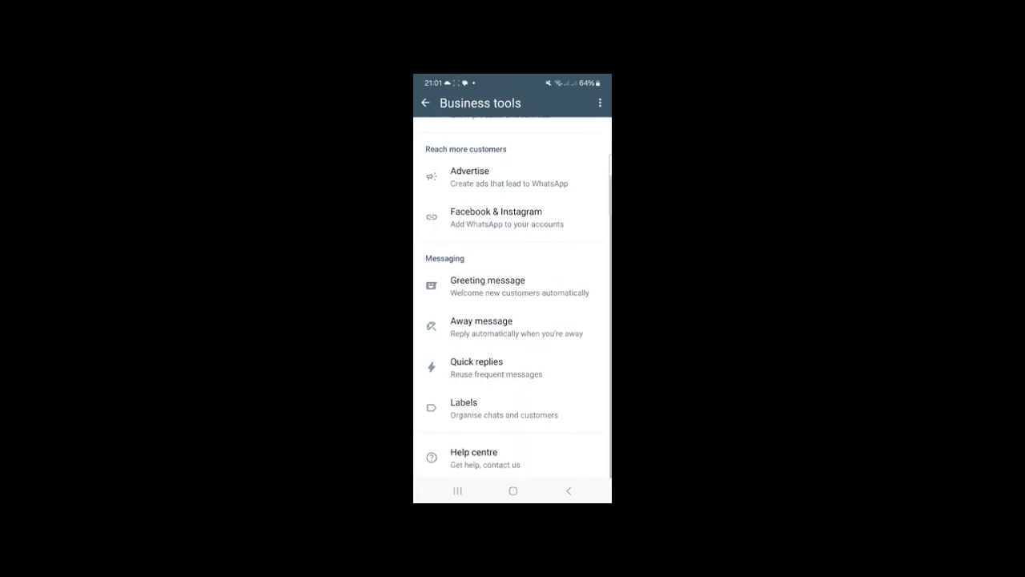
scroll(up, 3)
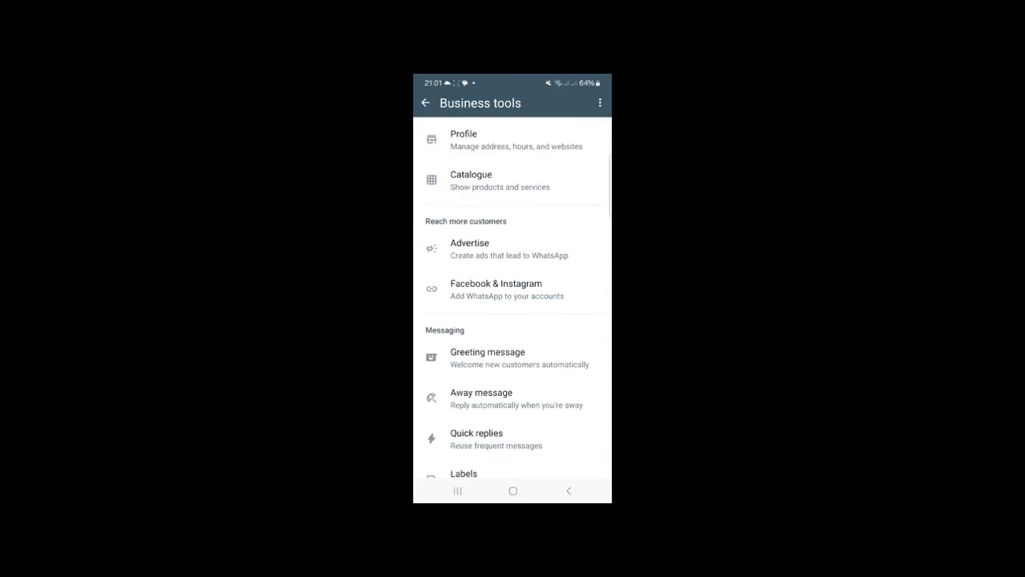
click(427, 103)
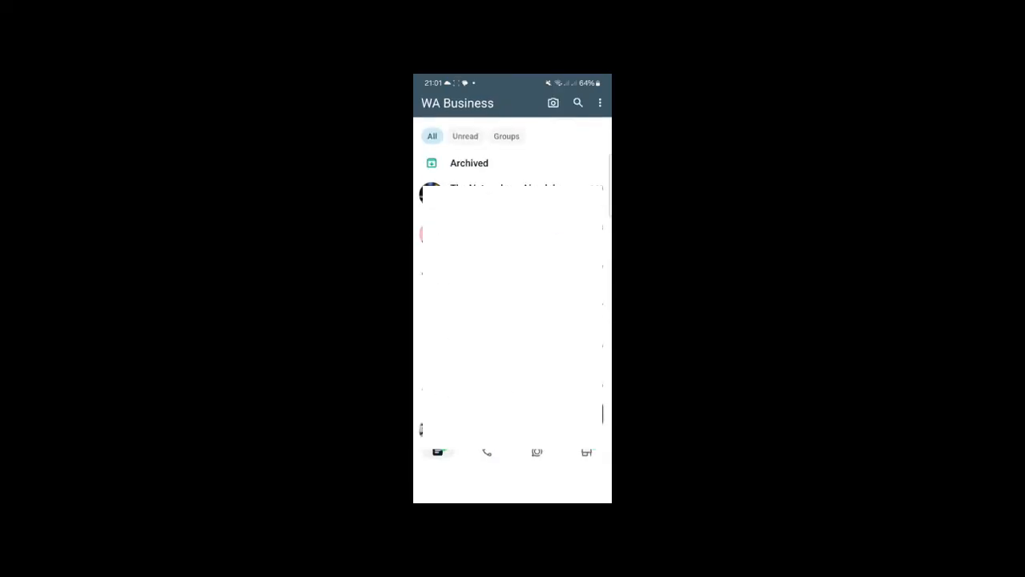